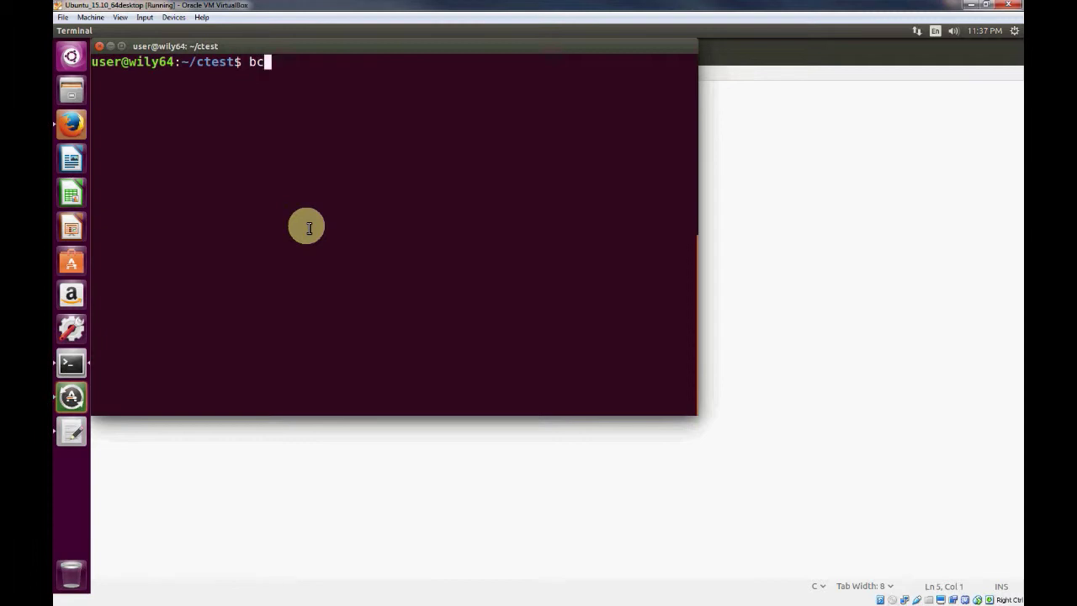
Launch bc from the ctest directory so its version banner appears.
{"action": "key", "text": "Return"}
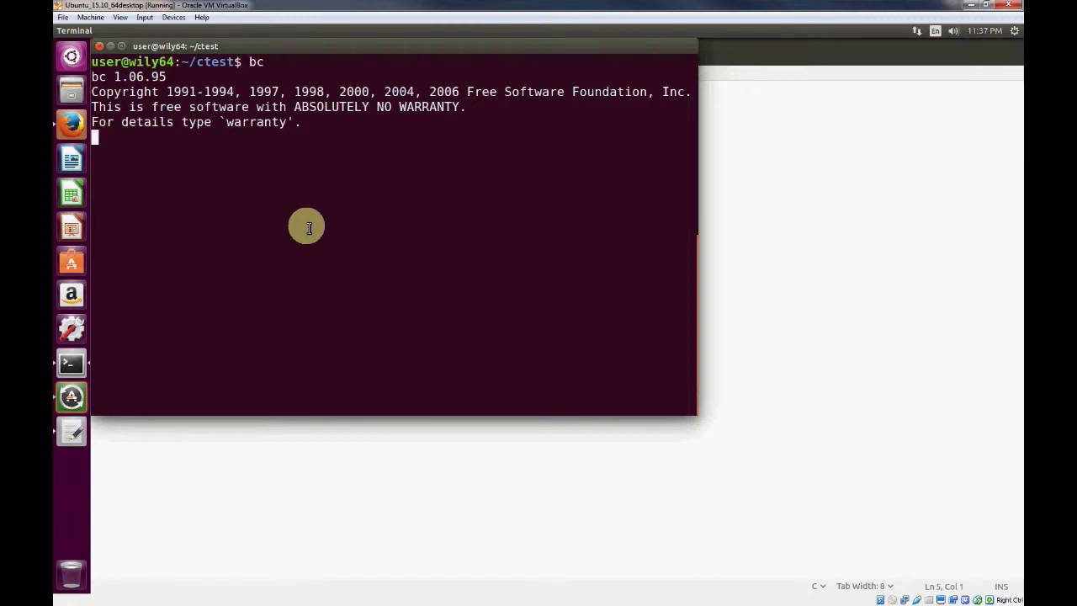
{"action": "type", "text": "2^31"}
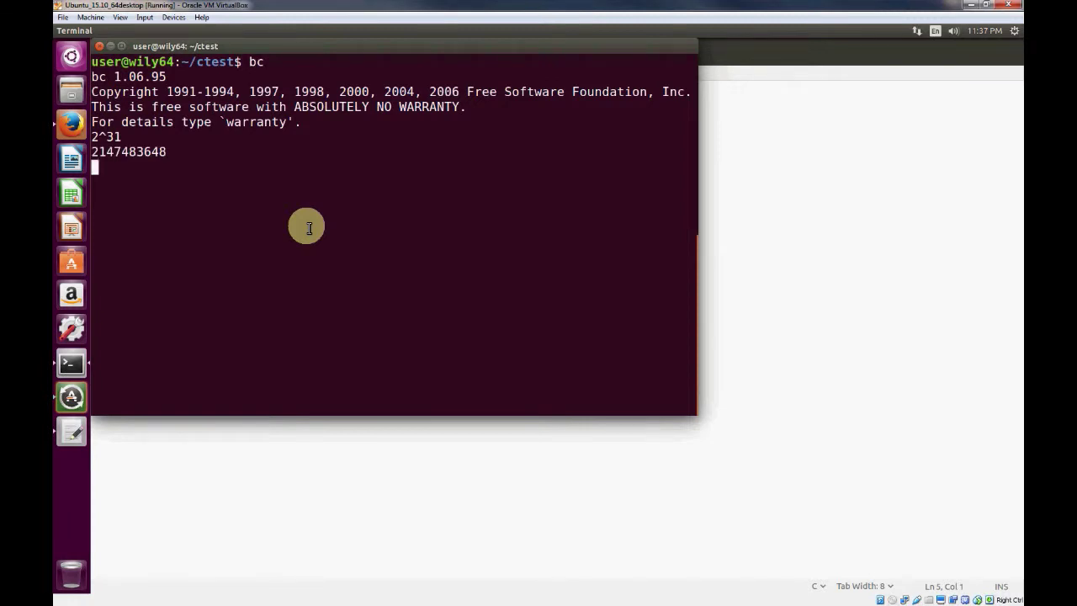